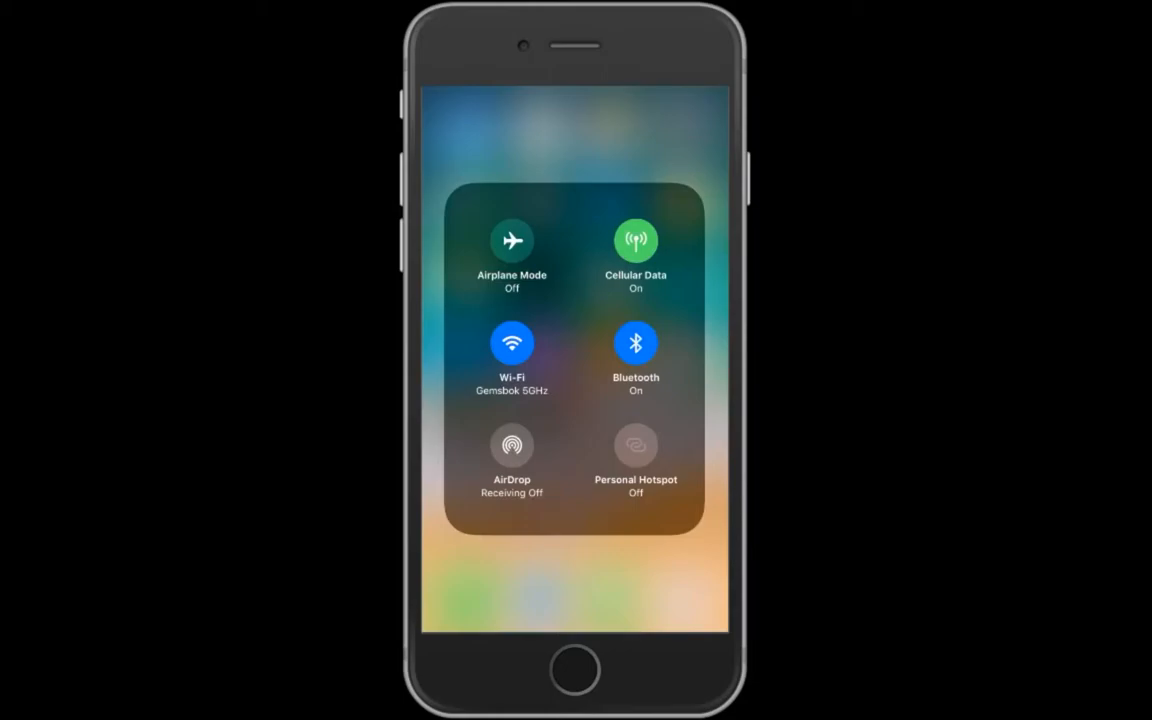
Set the iPhone's AirDrop receiving to Everyone from Control Center's network panel.
left_click(512, 456)
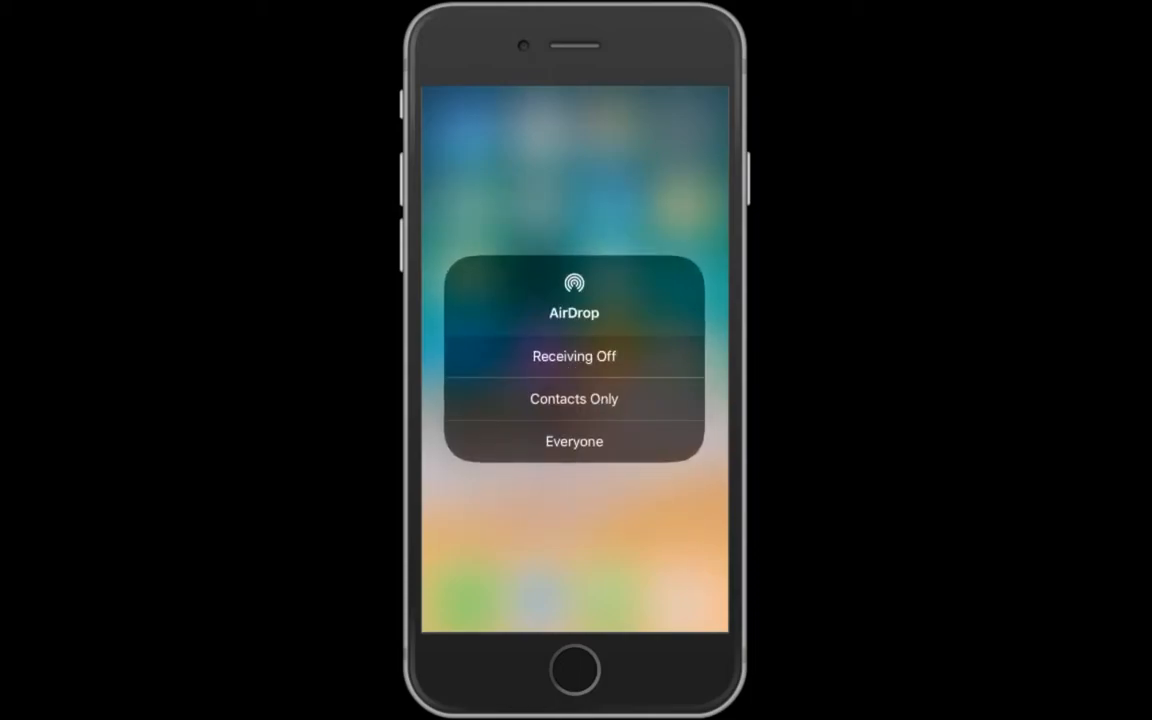
left_click(572, 442)
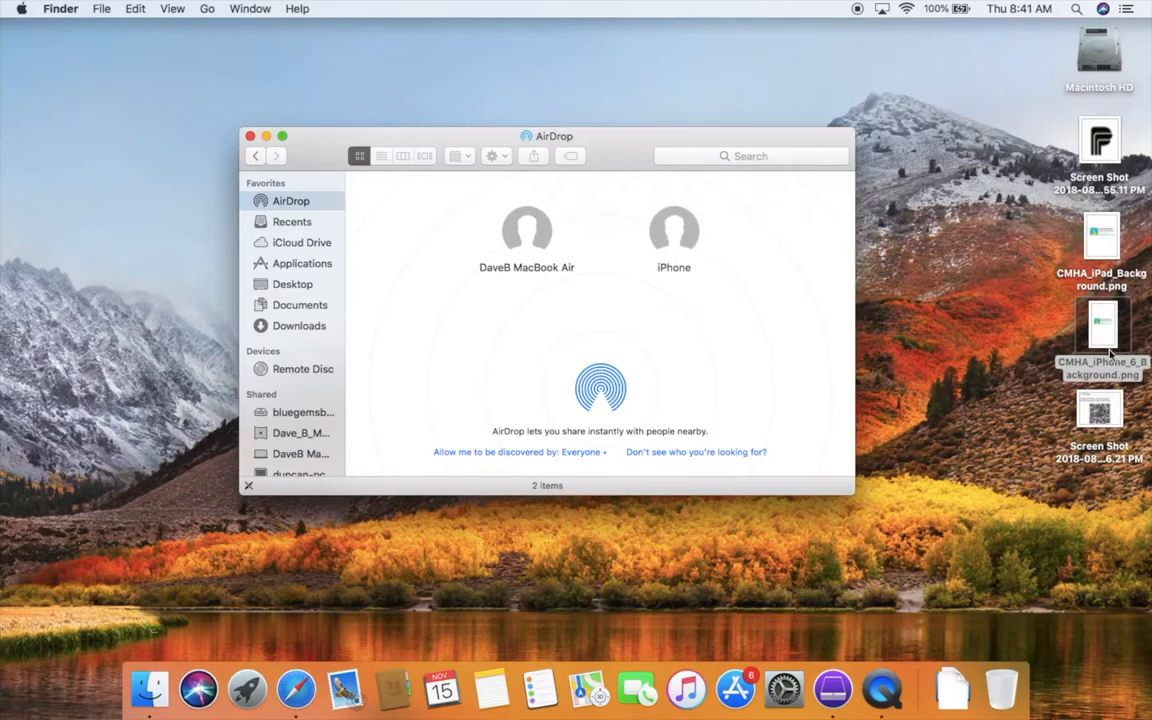
Drag CMHA_iPhone_6_Background.png from the desktop onto the iPhone in the Finder AirDrop window.
left_click(1100, 330)
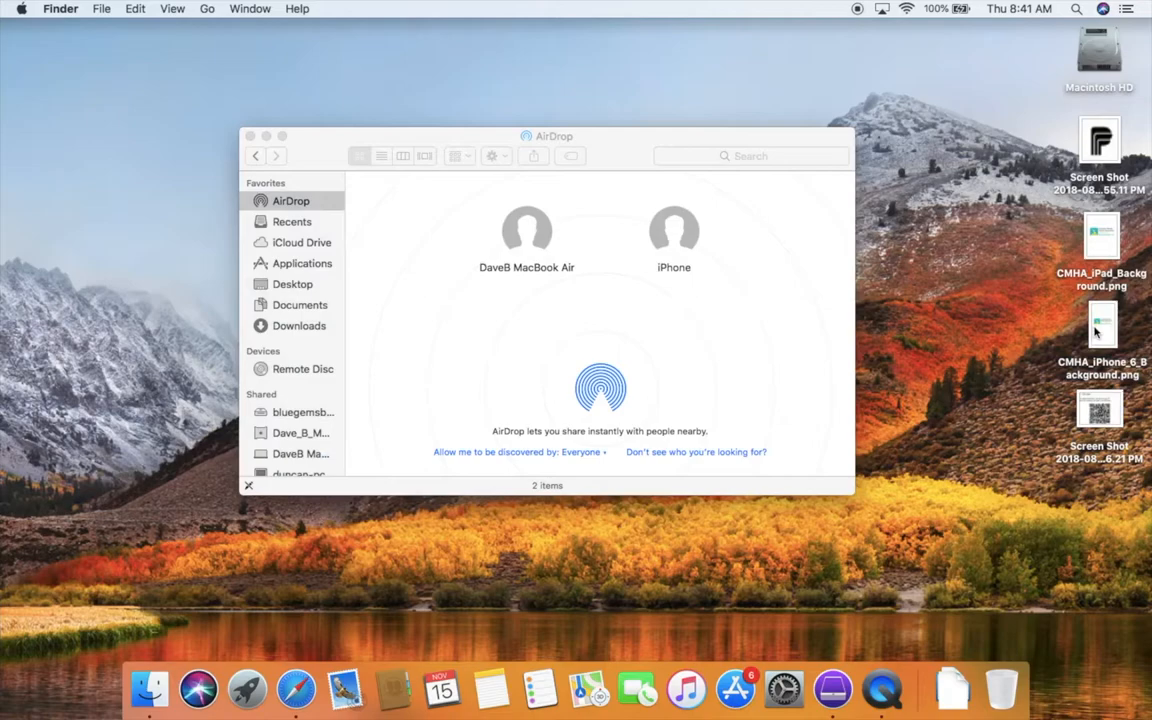
left_click_drag(1100, 332, 676, 230)
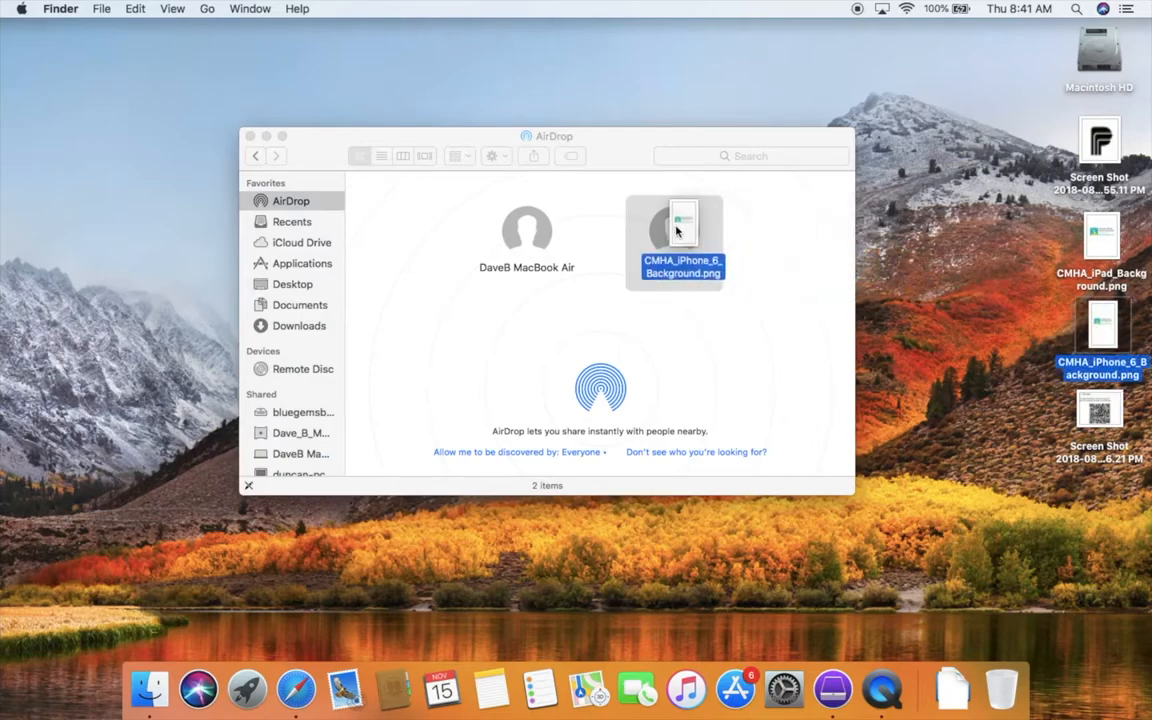
left_click(674, 232)
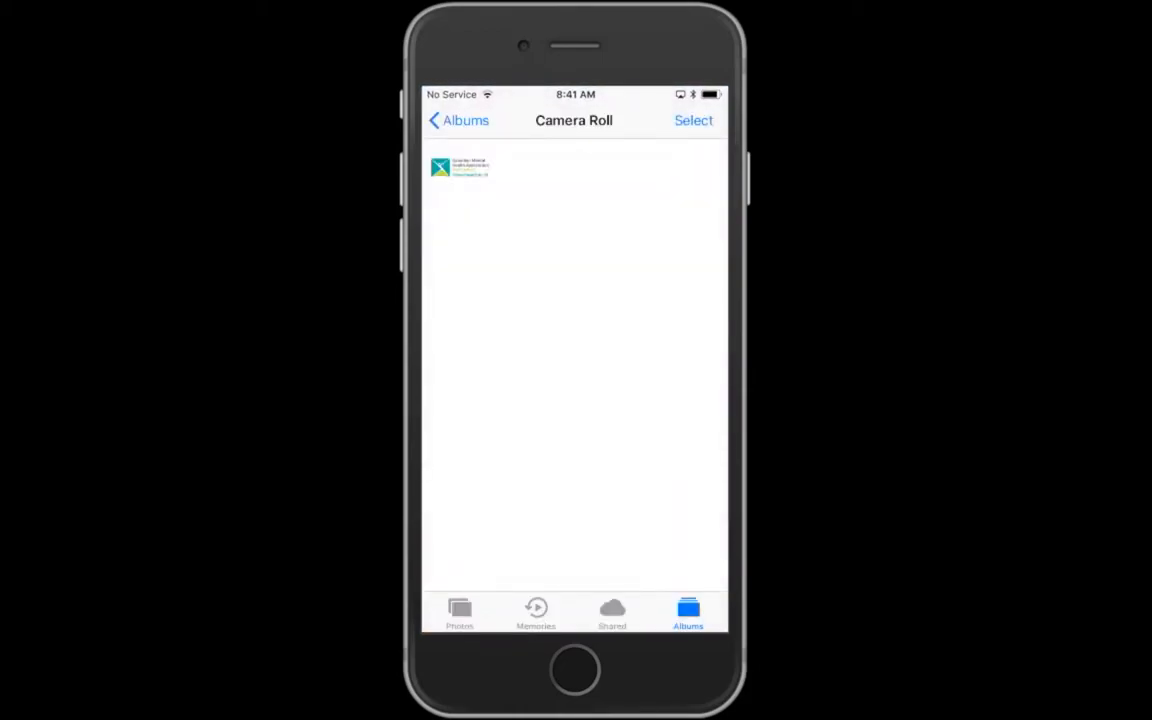
View the received CMHA image in the Camera Roll album, then return to the home screen.
left_click(458, 120)
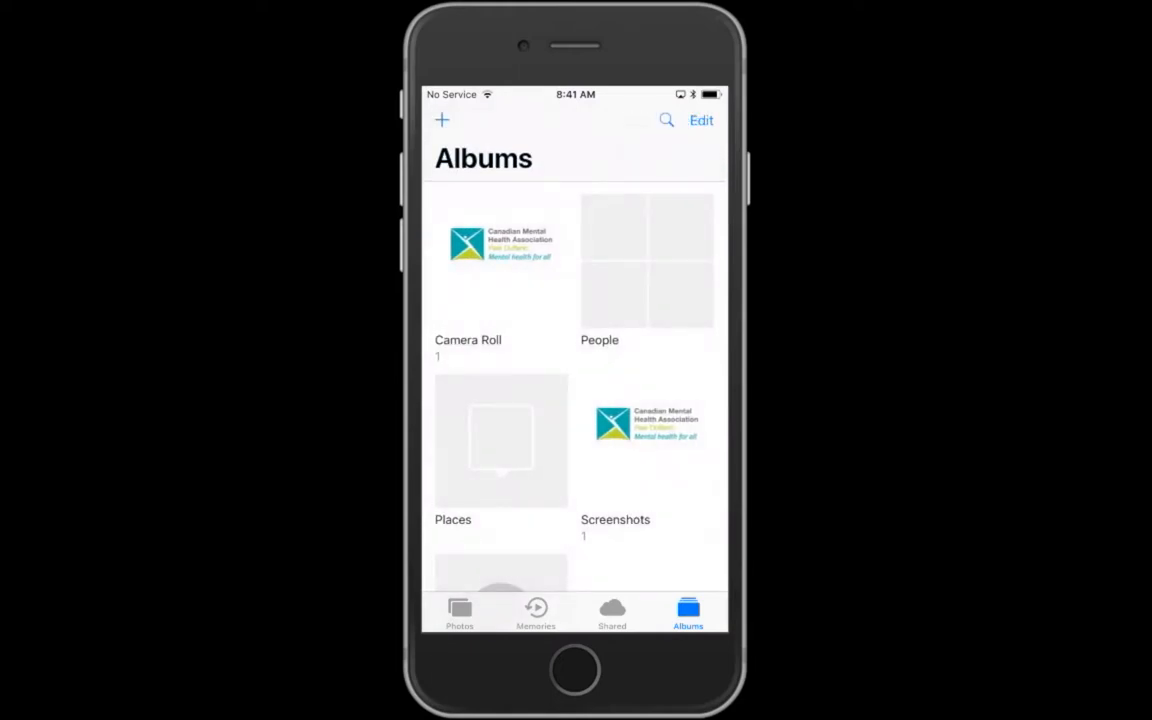
left_click(500, 260)
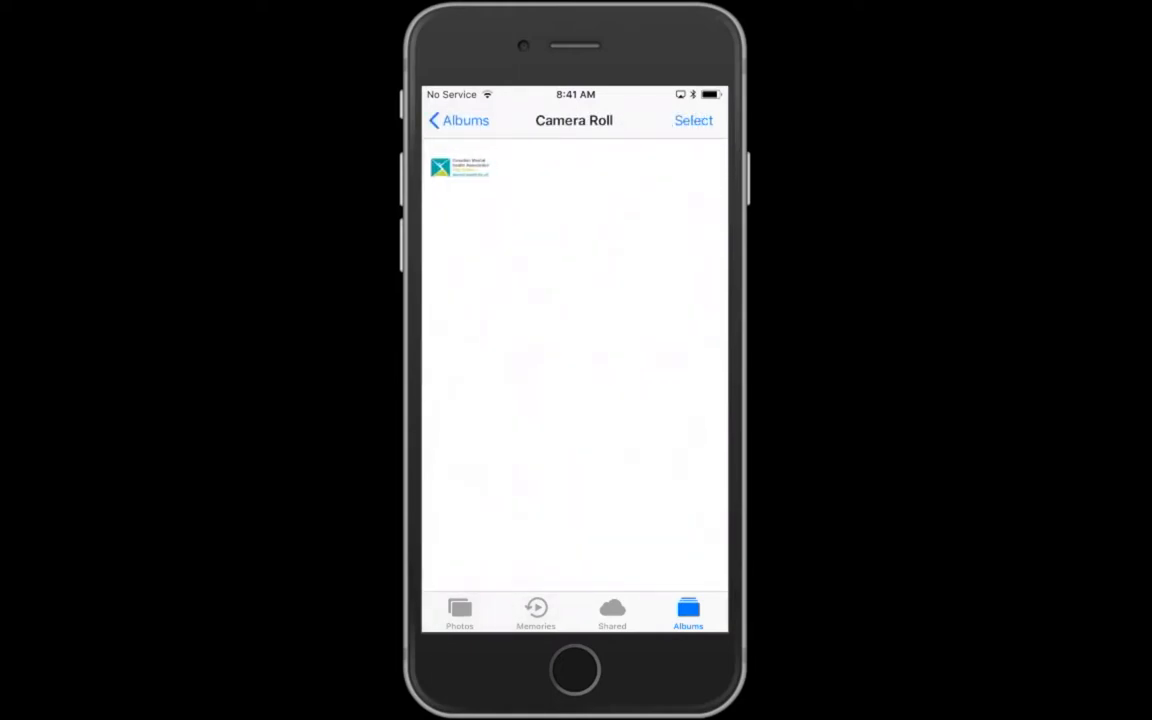
left_click(458, 120)
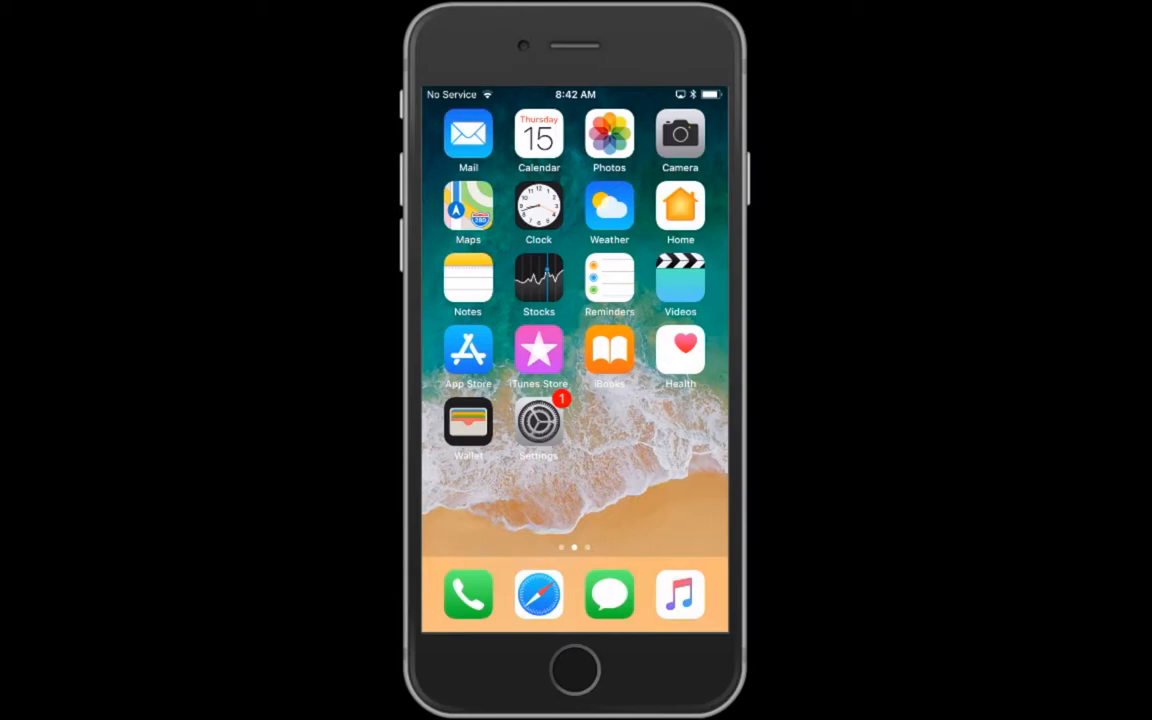
Share the CMHA photo from Photos to the MacBook Air over AirDrop.
left_click(608, 132)
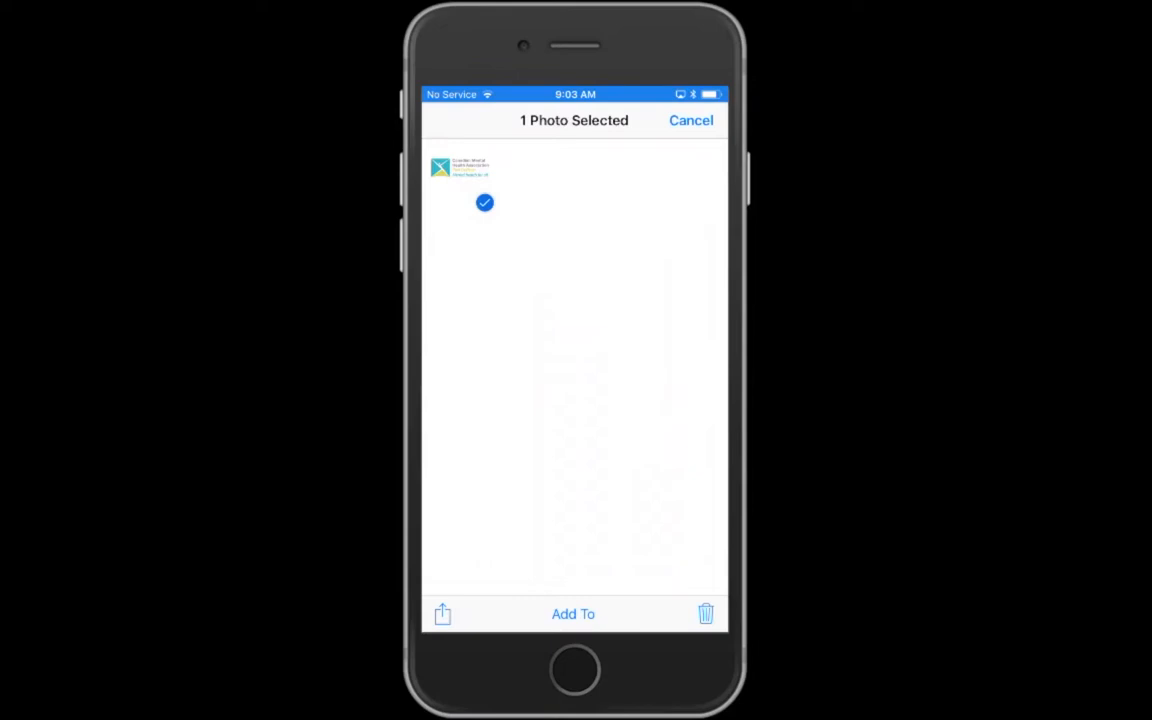
left_click(442, 614)
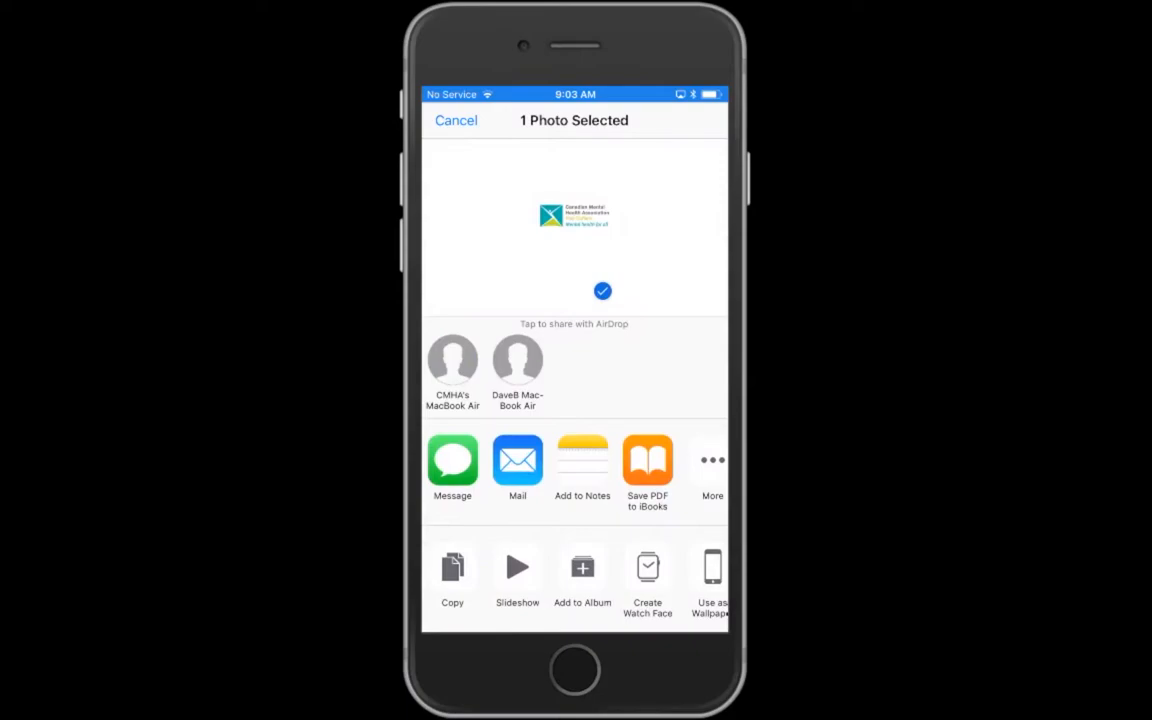
left_click(452, 360)
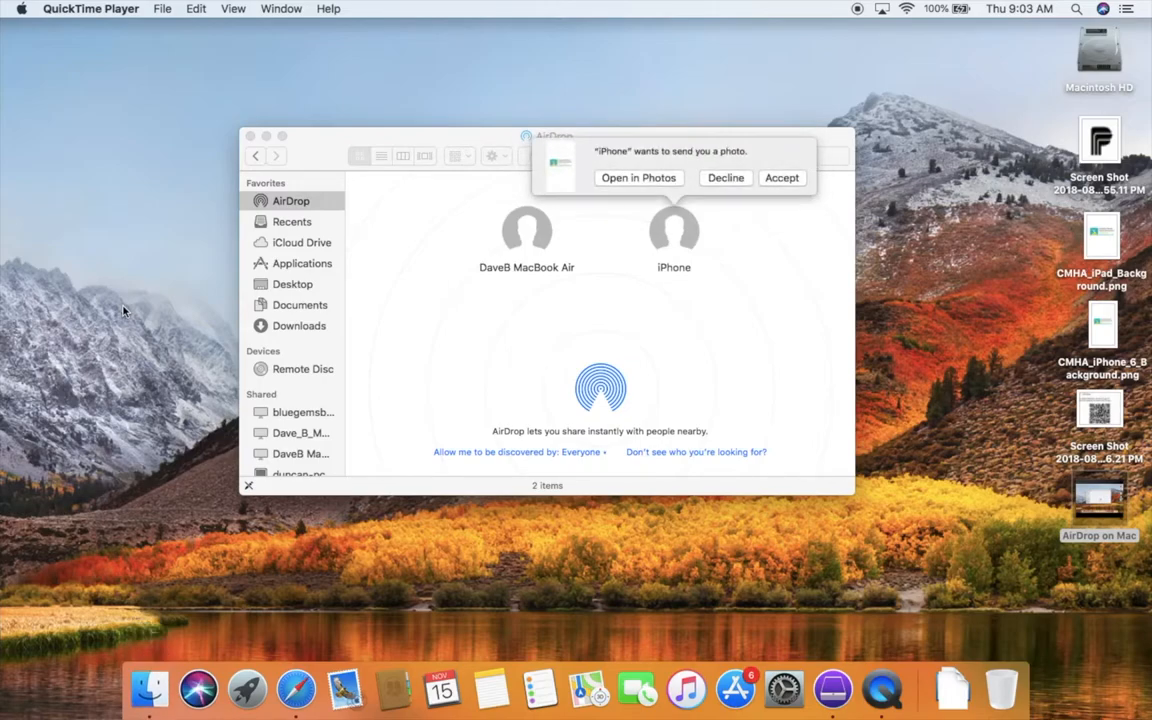
mouse_move(400, 88)
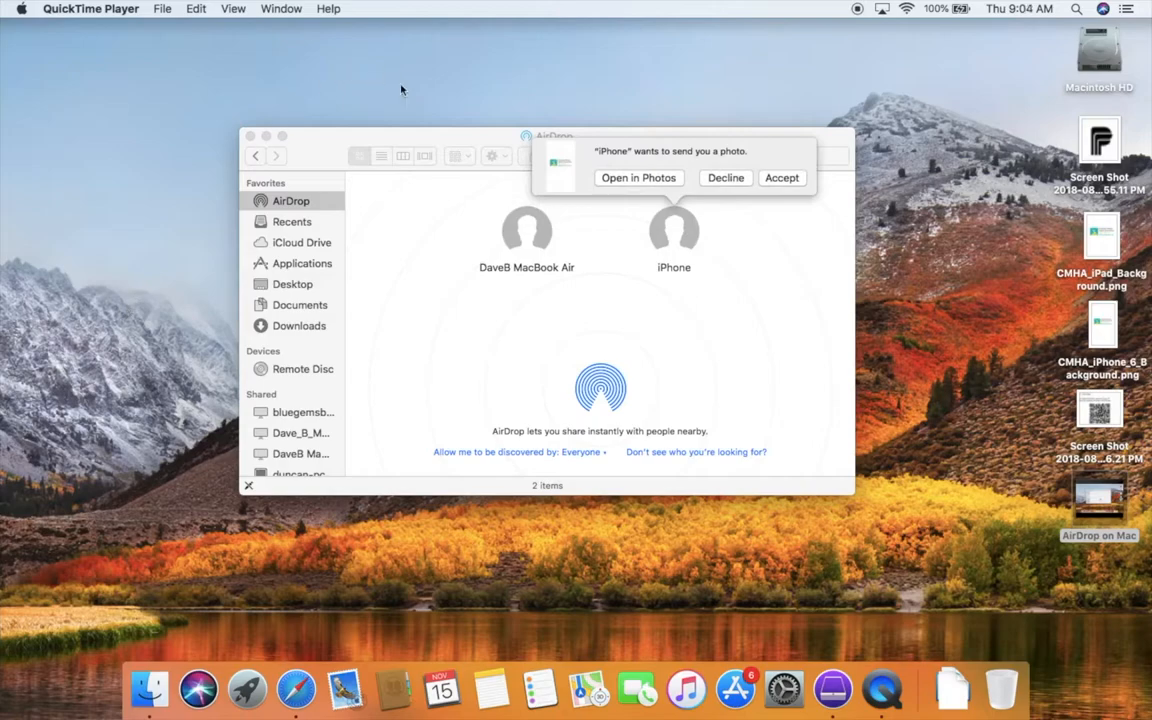
mouse_move(692, 240)
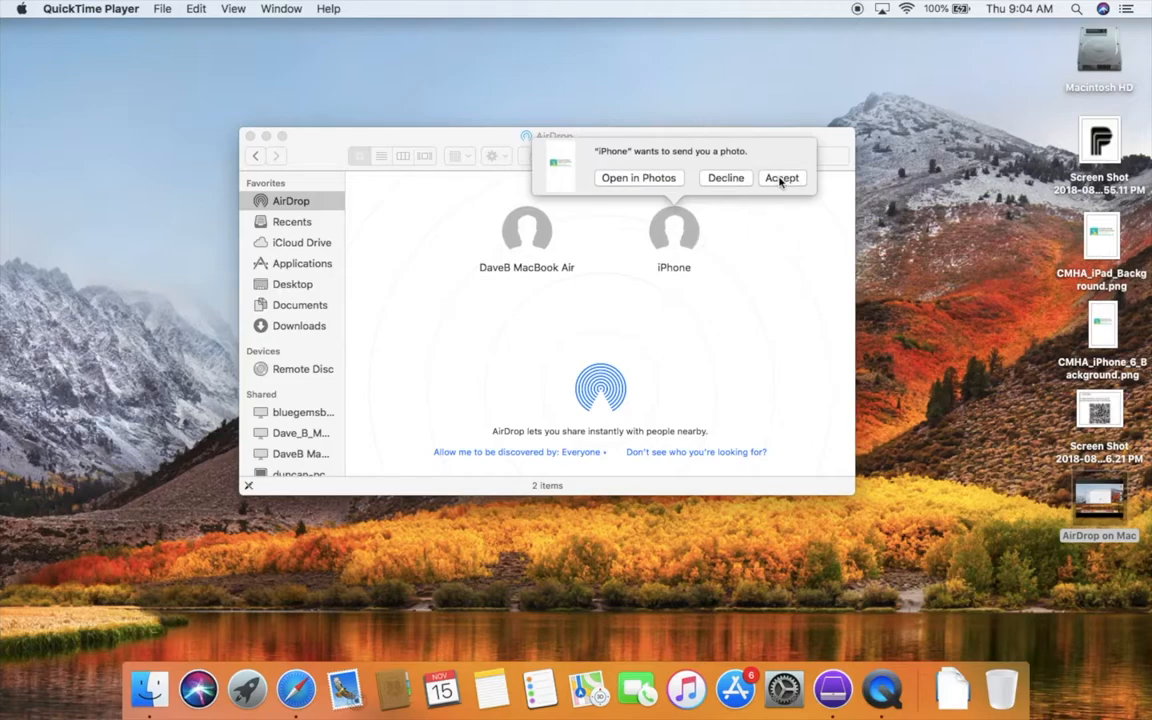
Accept the iPhone's incoming photo and check it in the Downloads stack.
left_click(782, 176)
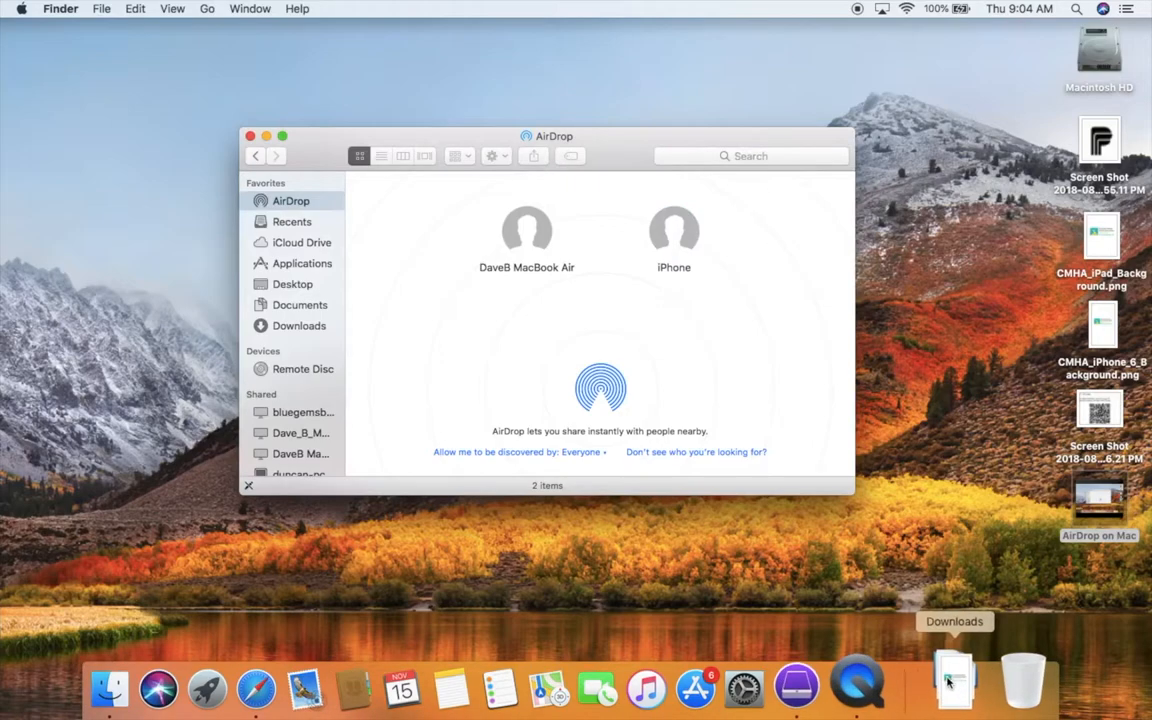
left_click(952, 680)
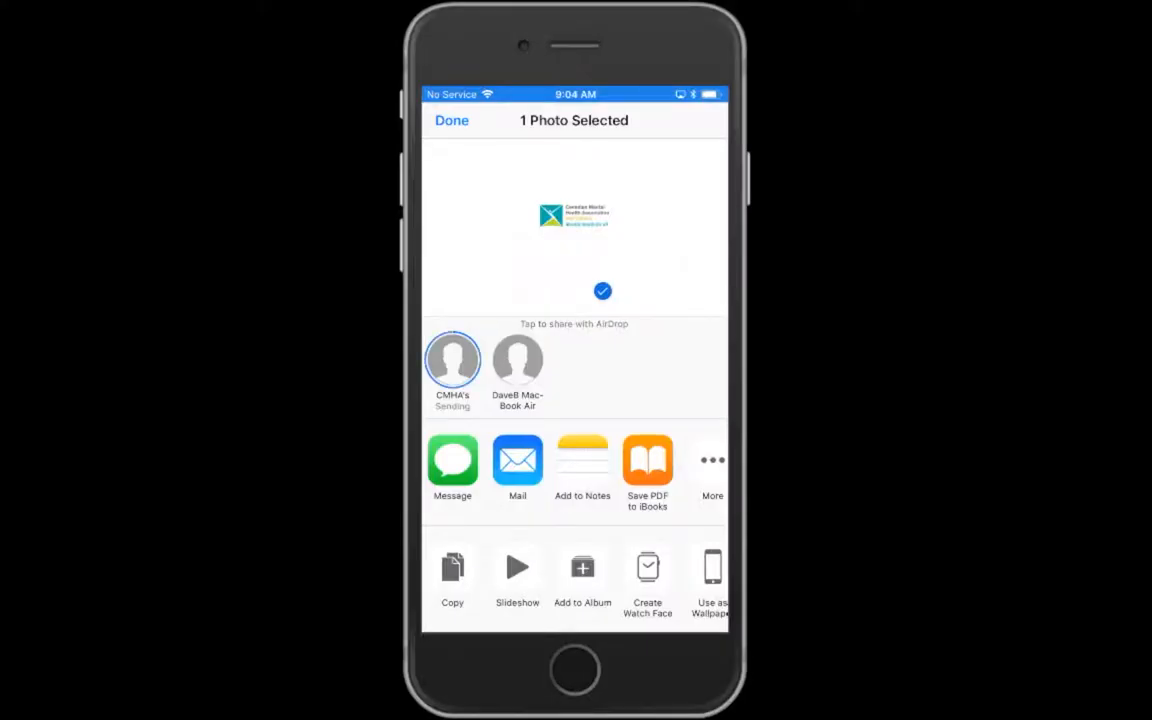
Dismiss the share sheet with Done and cancel selection to return to Camera Roll.
left_click(452, 360)
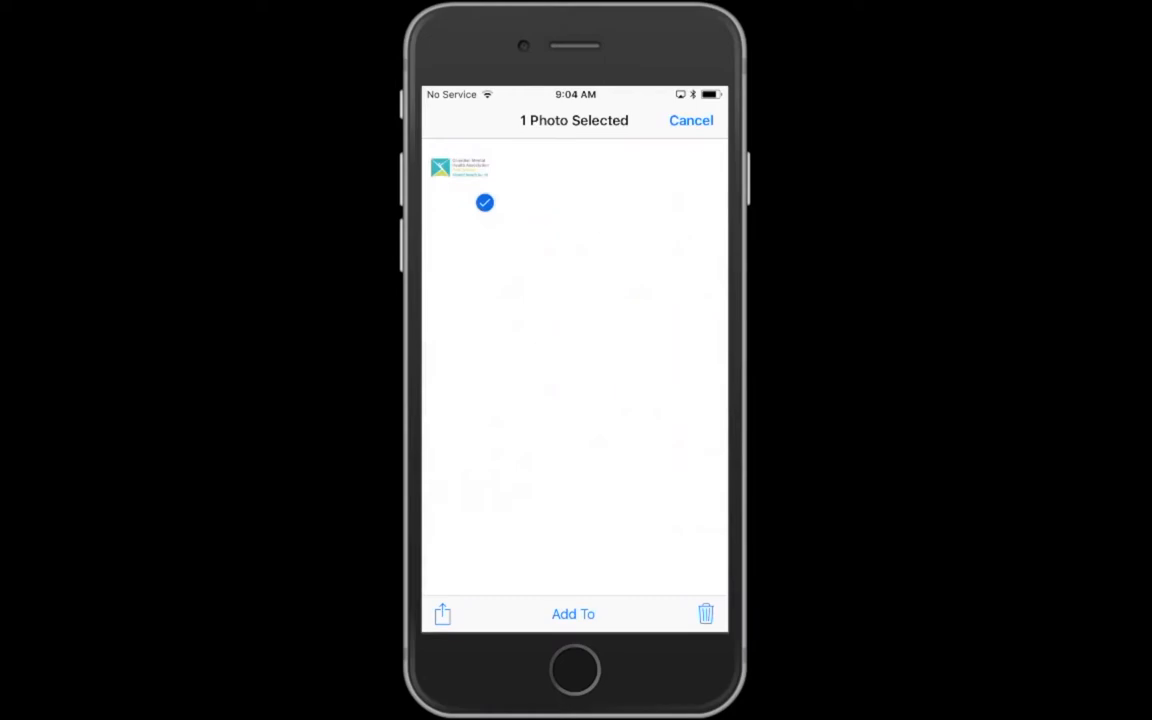
left_click(692, 120)
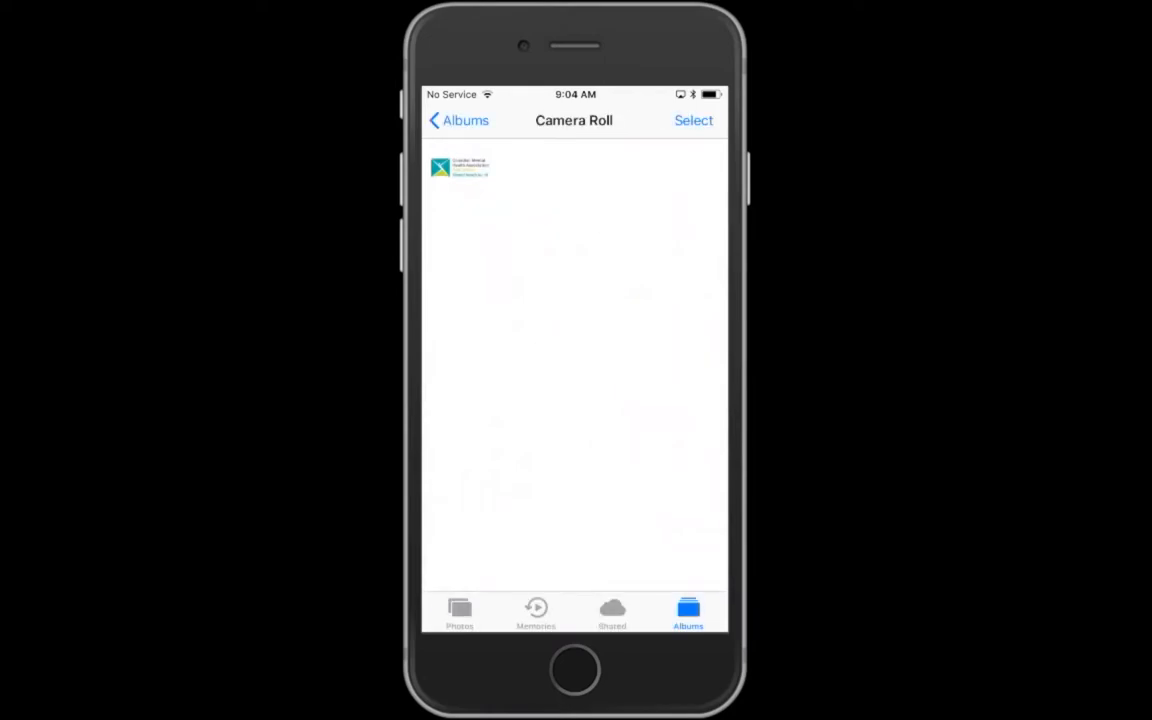